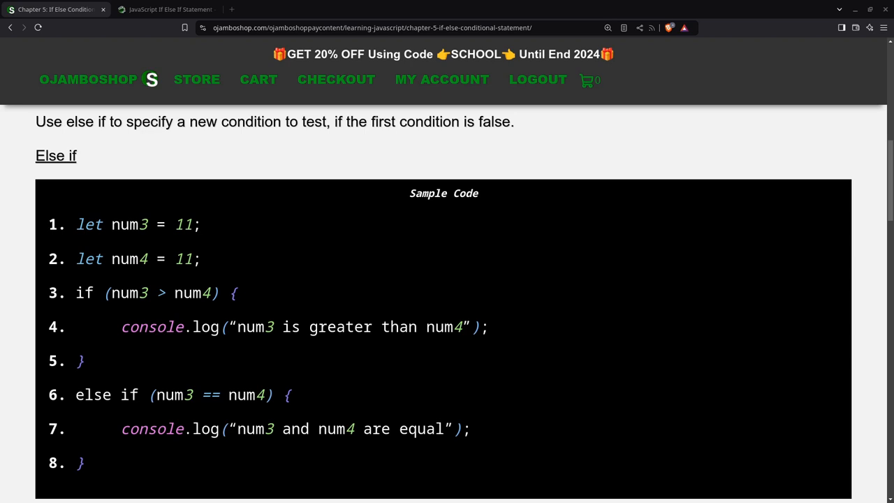
mouse_move(32, 299)
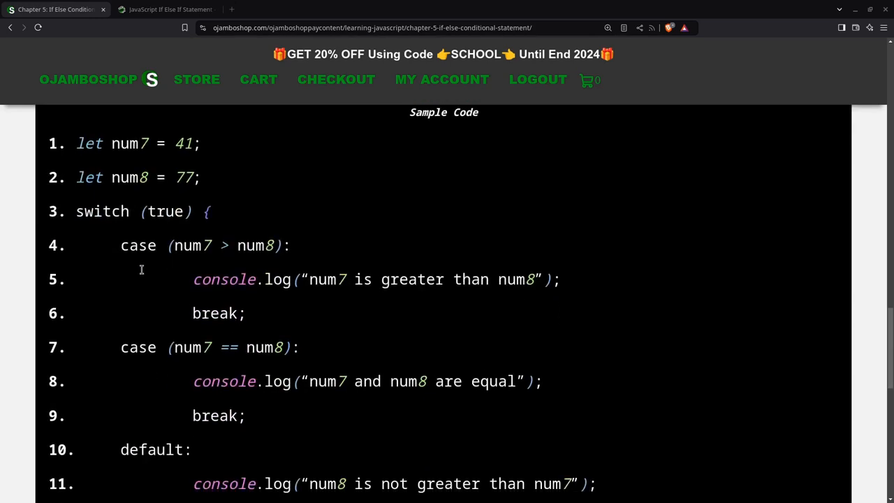
Step: Scroll down past the sample code to the empty Code IDE Input editor
scroll("down", 3)
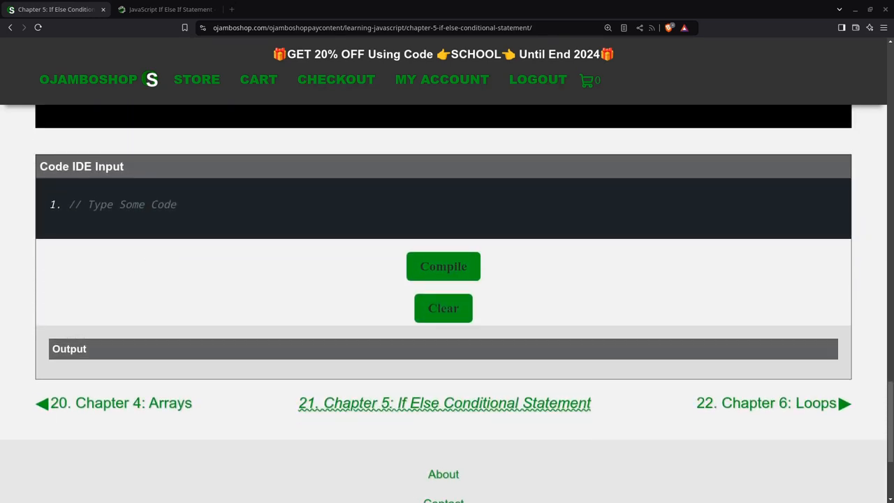
Step: Add the OjamboShop tutorial comment and declare num3 and num4 as 11
type("// OjamboShop.com Learning JavaScript If Else If Condition Tutorial //")
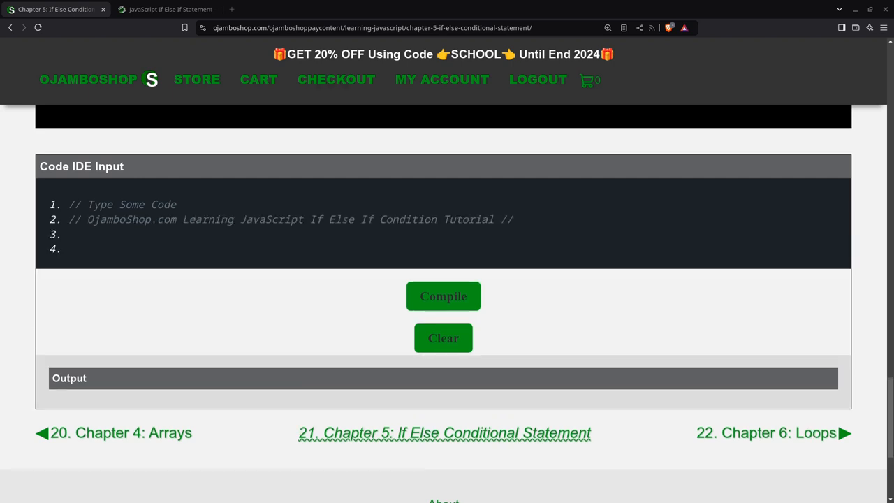
left_click(77, 234)
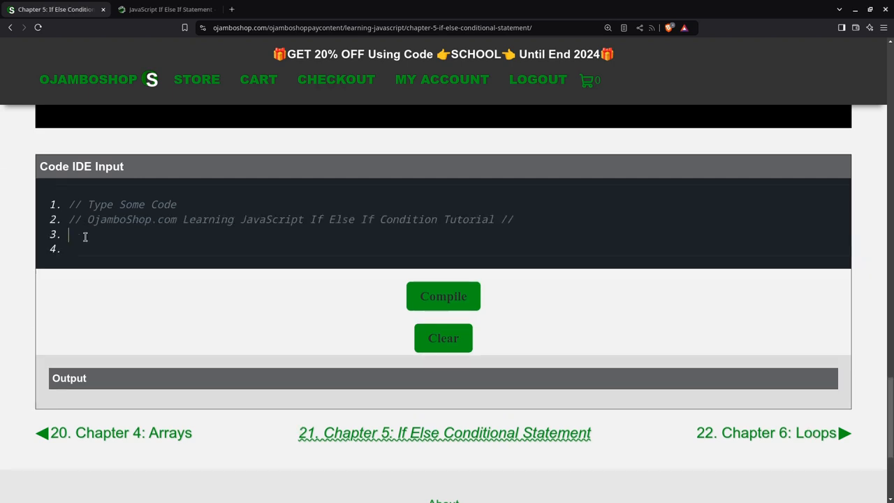
type("let nu")
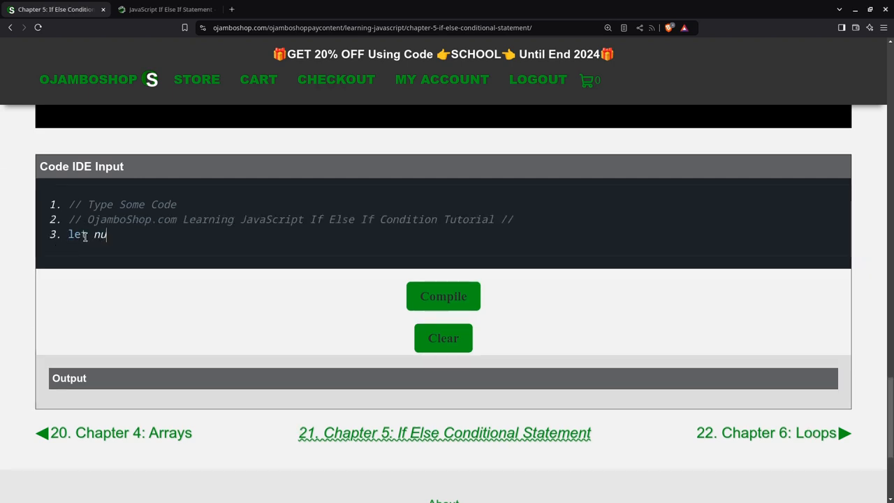
type("m3 = 11;")
type("l")
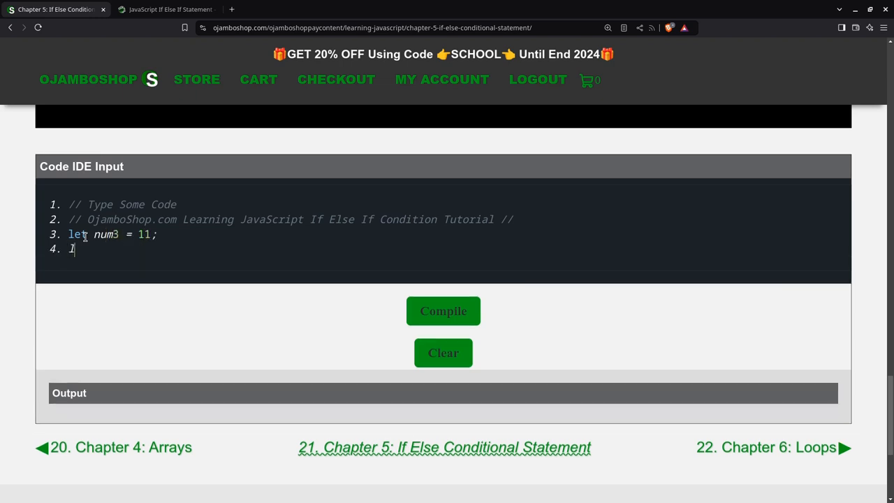
type("et num4")
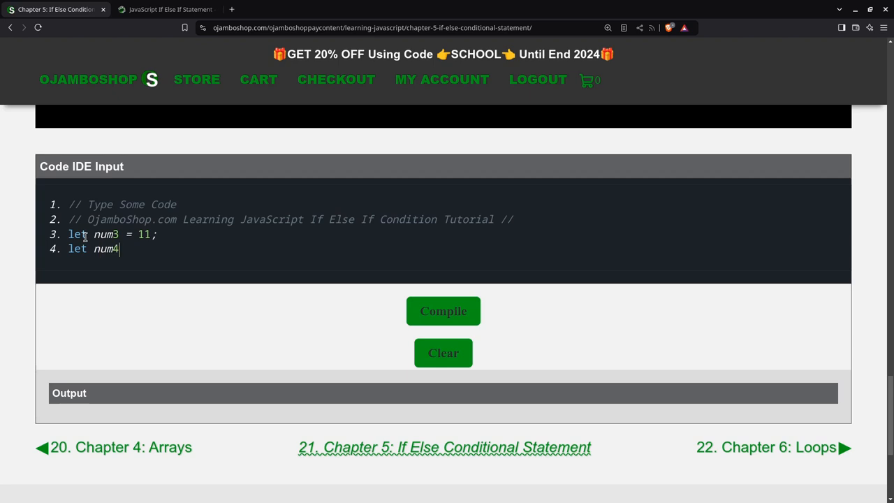
type("= 11;")
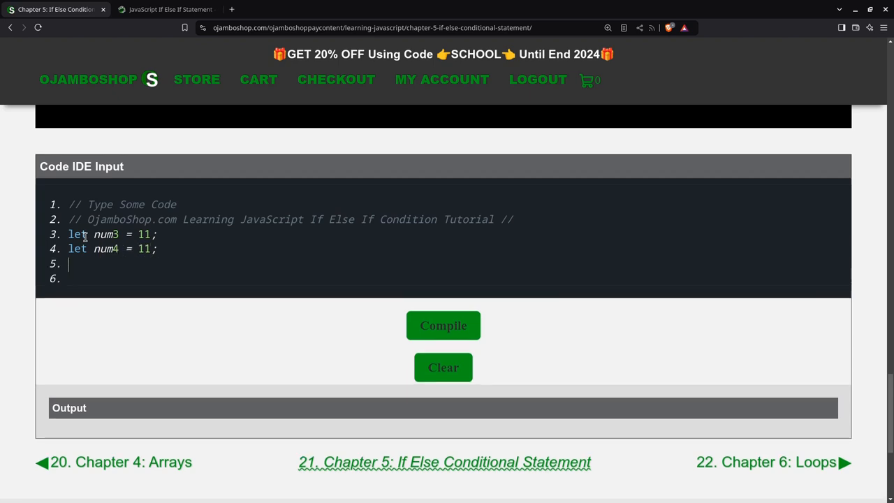
Step: Add an if (num3 > num4) branch with a console.log message
type("if (")
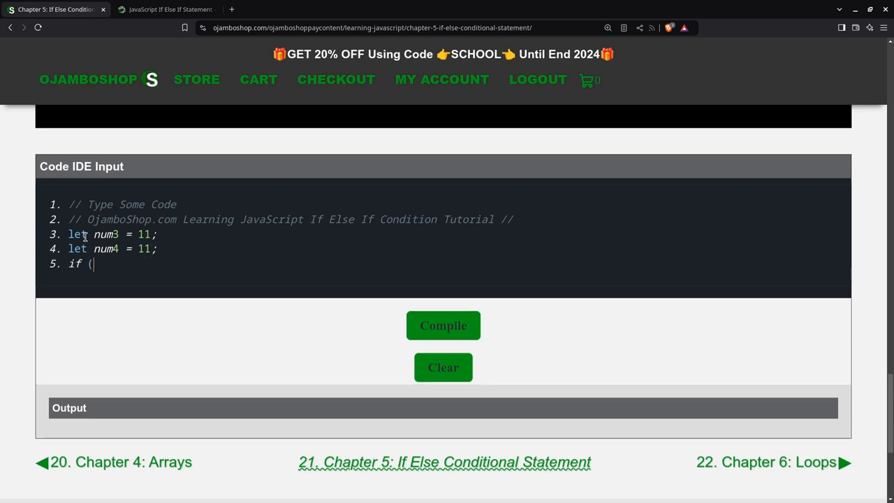
type("num3 > nu")
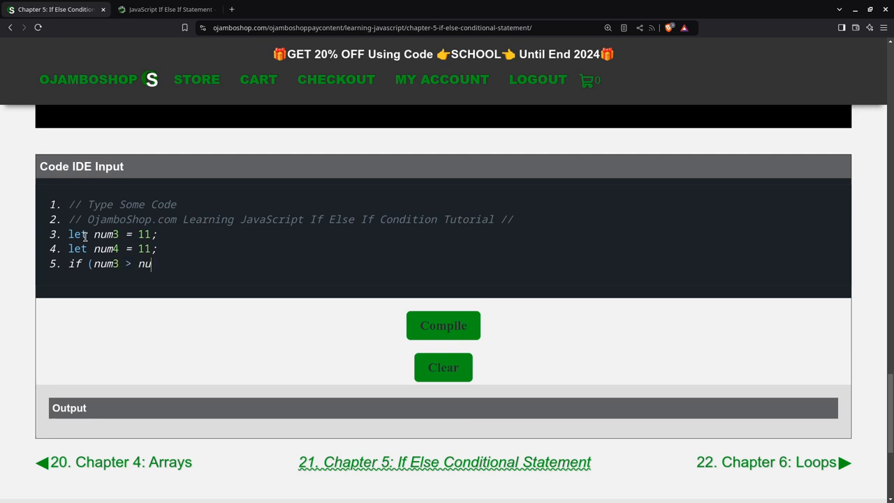
type("m4) {")
type("c")
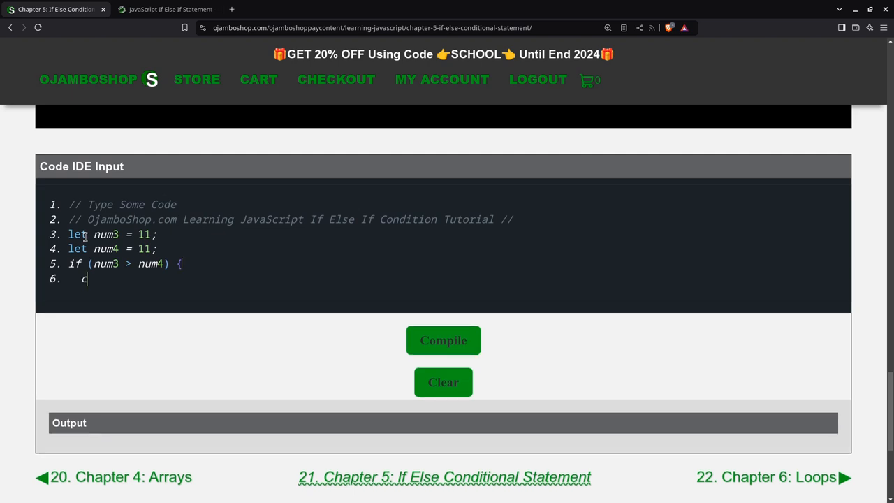
type("onsole.log(")
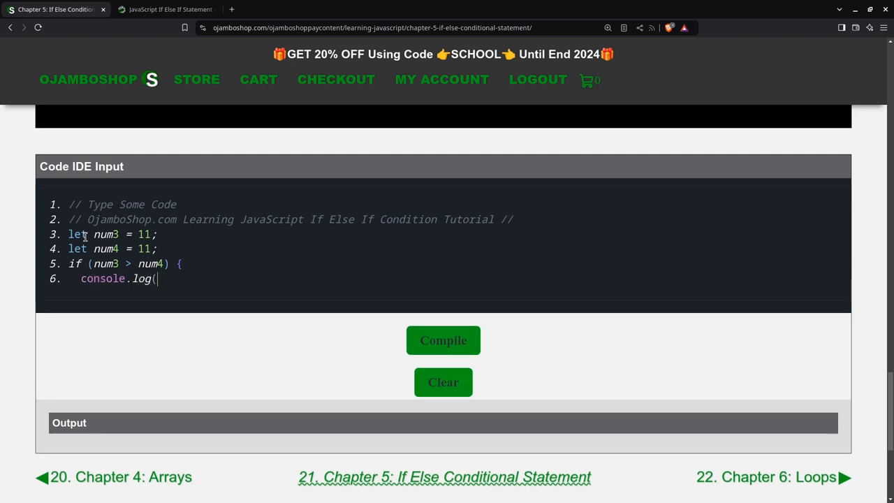
type("\"num3 is greater tha")
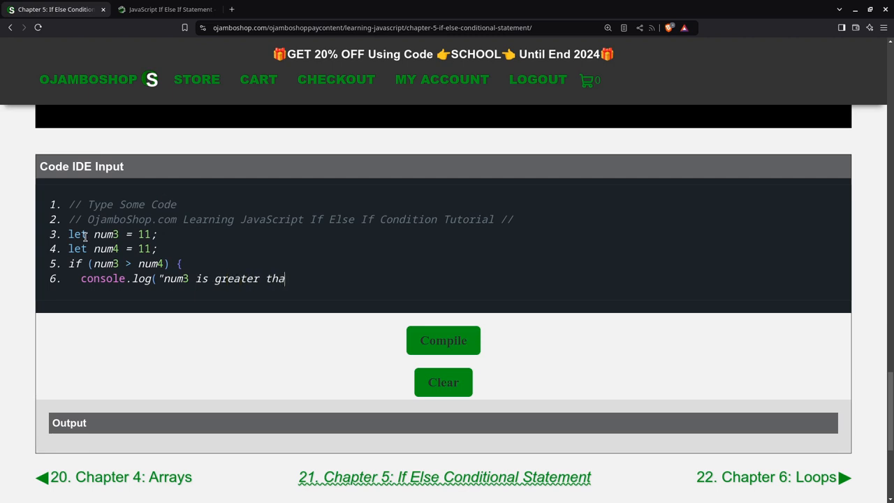
type("n num3")
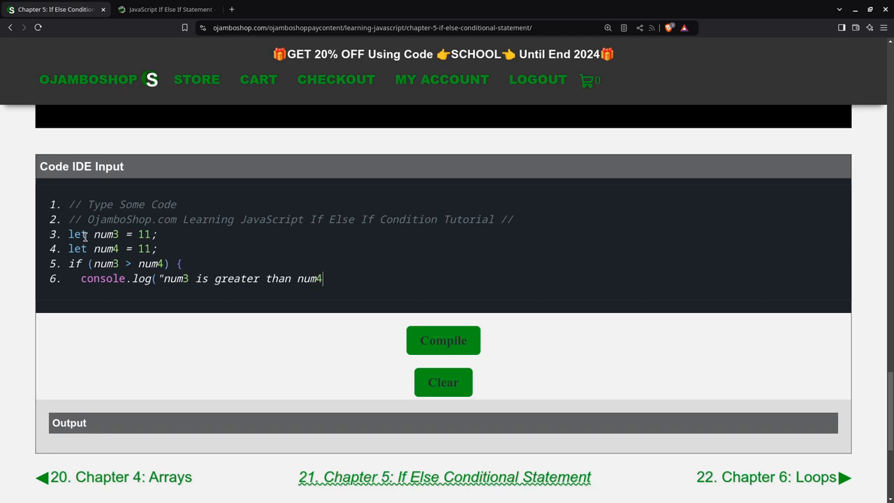
type("\"")
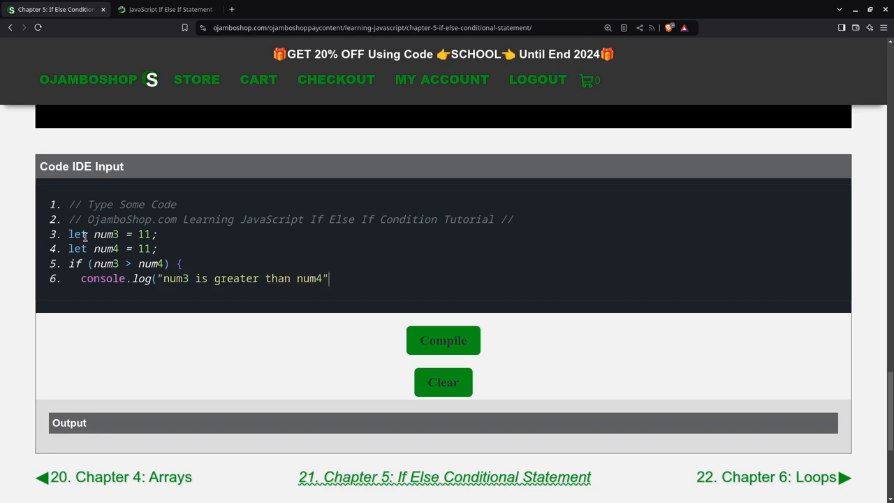
type(");")
type("else if")
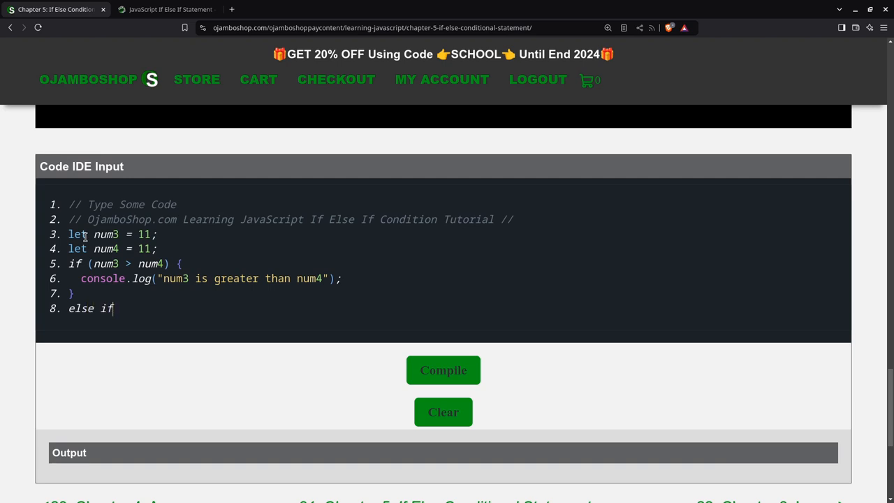
Step: Add else if (num3 == num4) logging 'num3 is equal to num4'
type("(num3 == n")
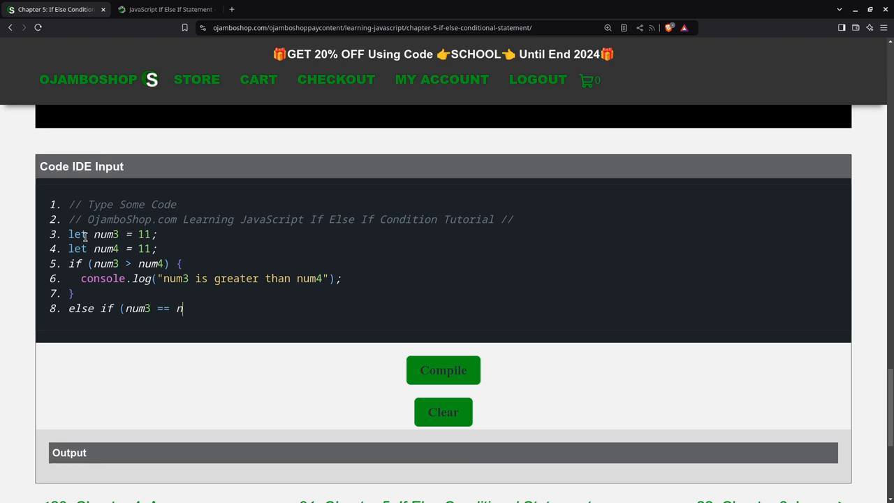
type("um4)")
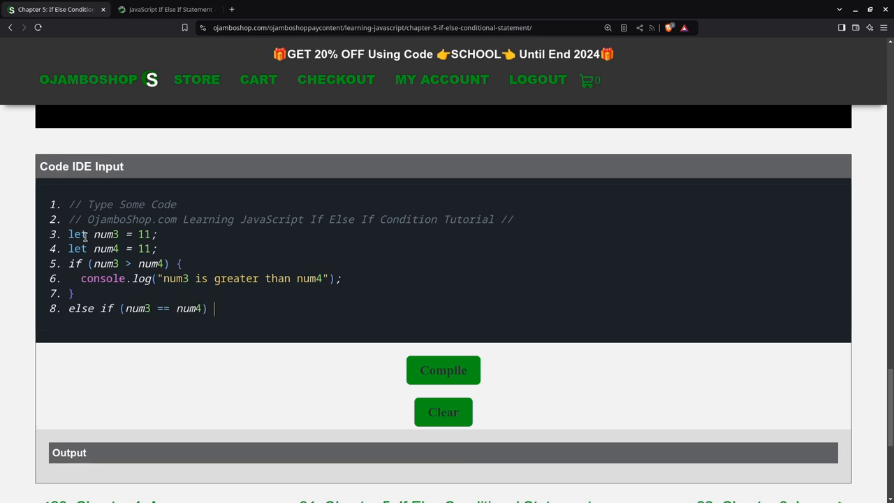
type("{")
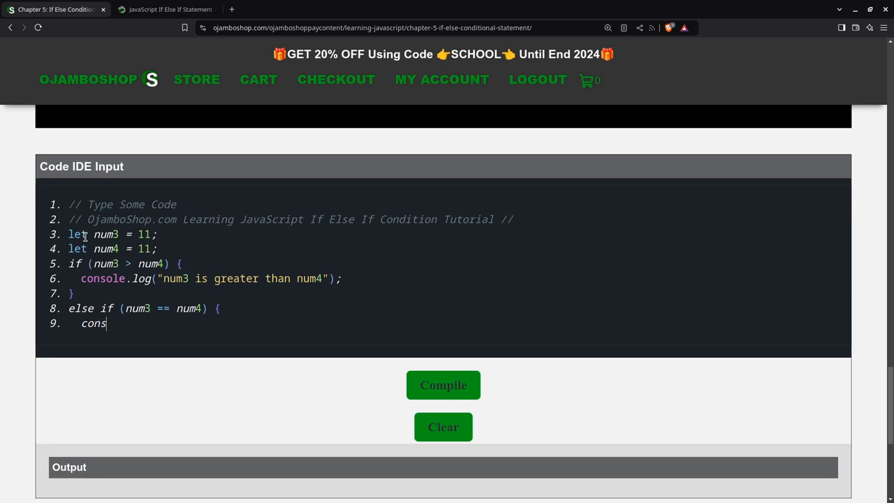
type("ole.log(")
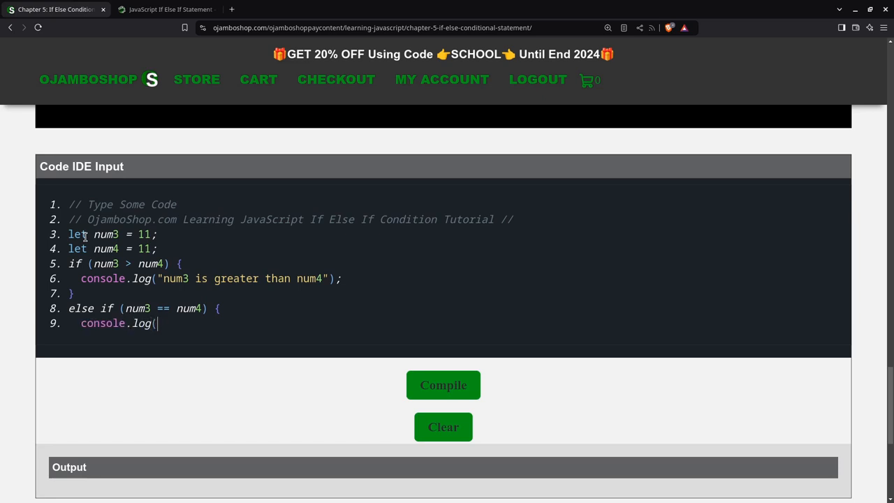
type("\"num")
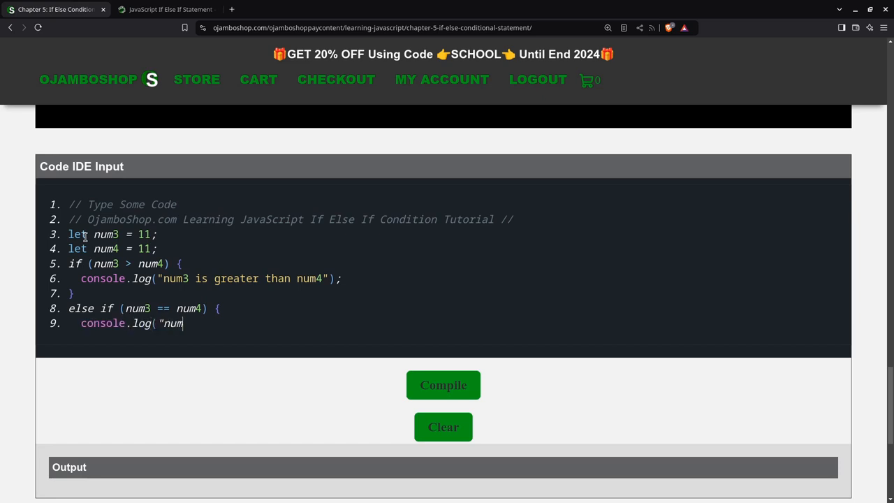
type("3 is e")
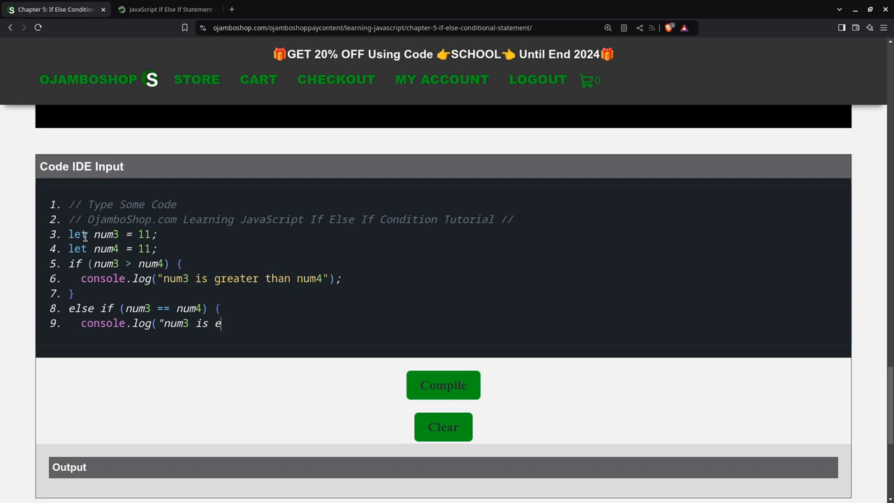
type("qual to num")
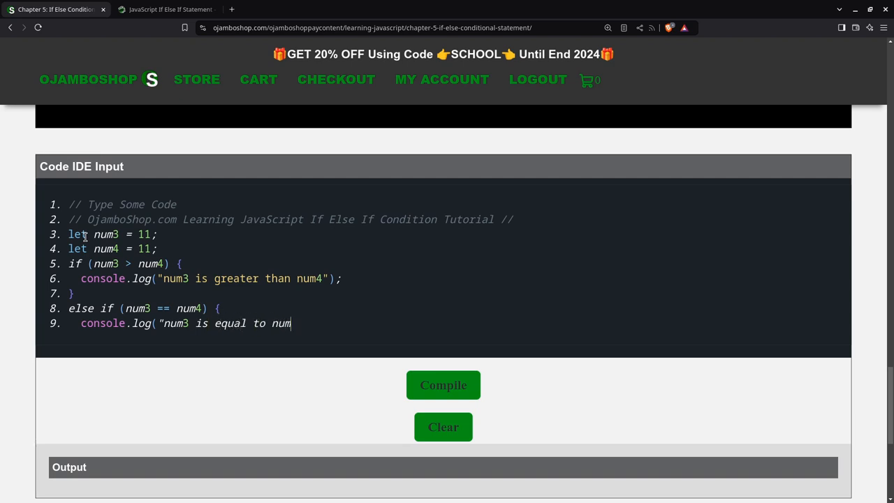
type("4\");")
type("}")
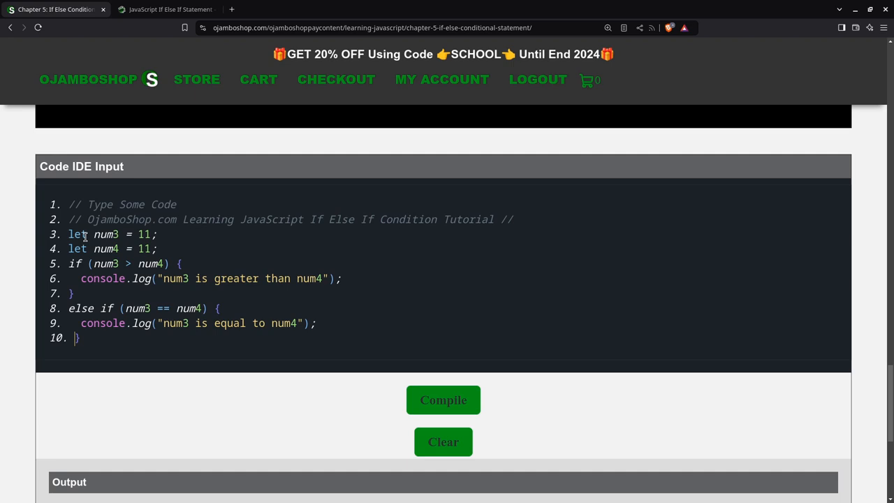
Step: Add else if (num3 < num4) with a less-than log line, mistakenly ending in 0
type("el")
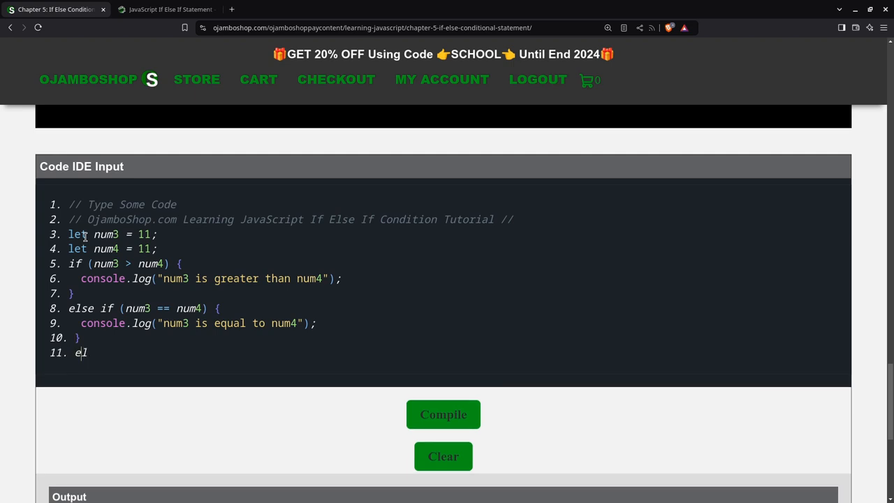
type("lse if")
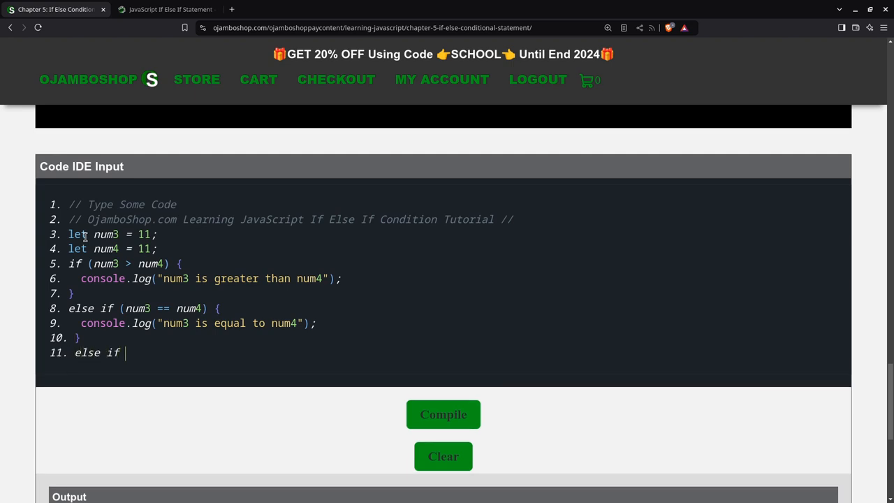
type("(num3")
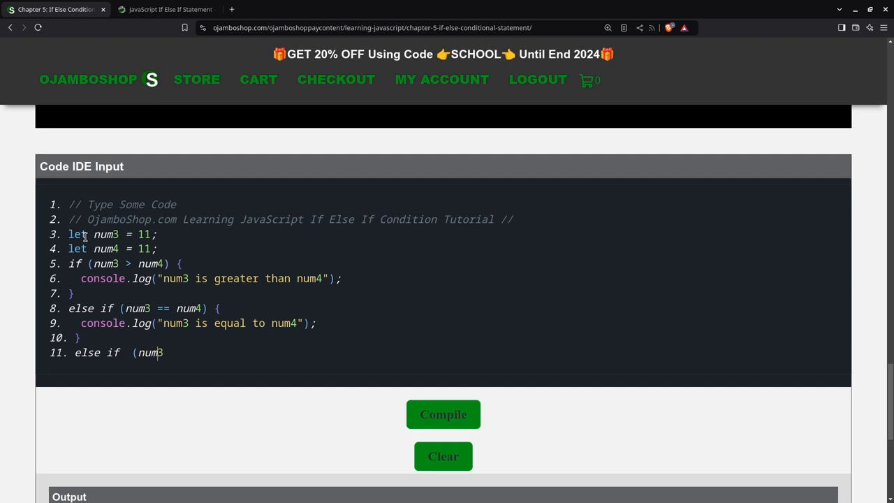
type("< num4) {")
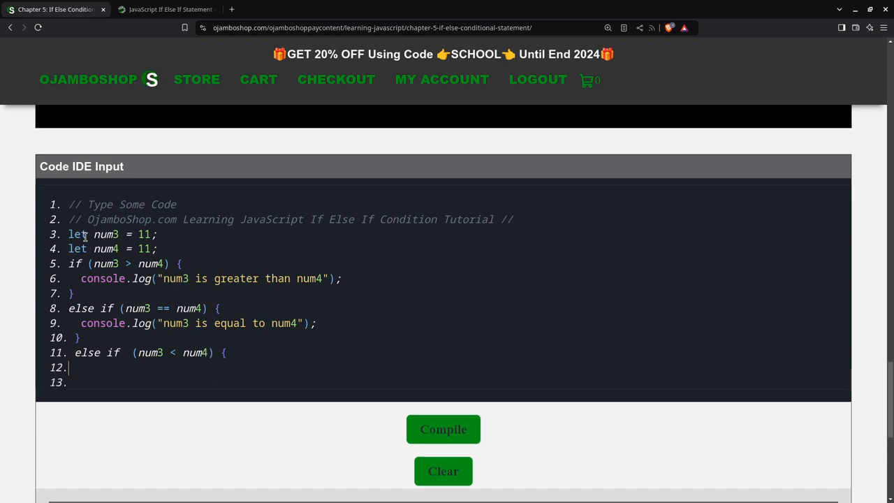
type("console.log(\"n")
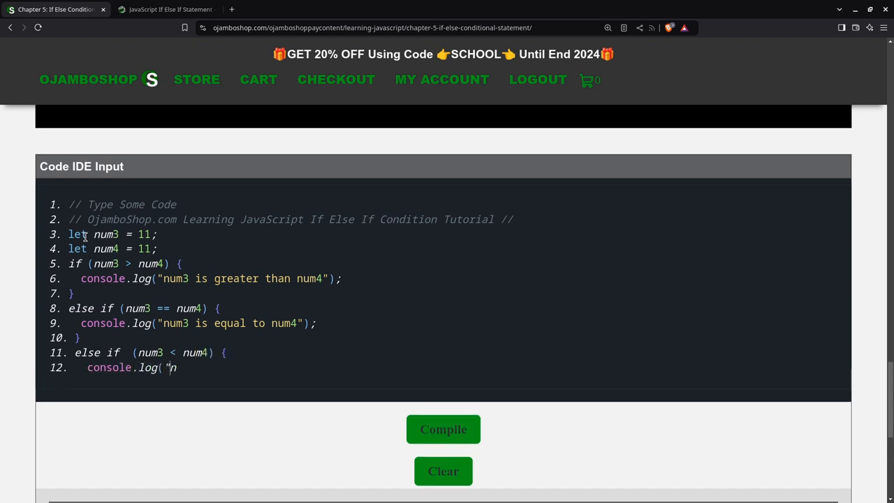
type("um3 is less tha")
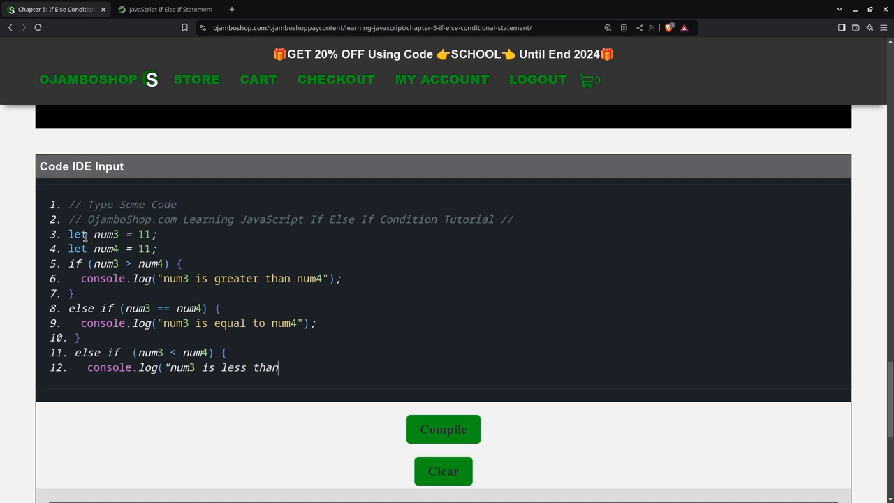
type("num")
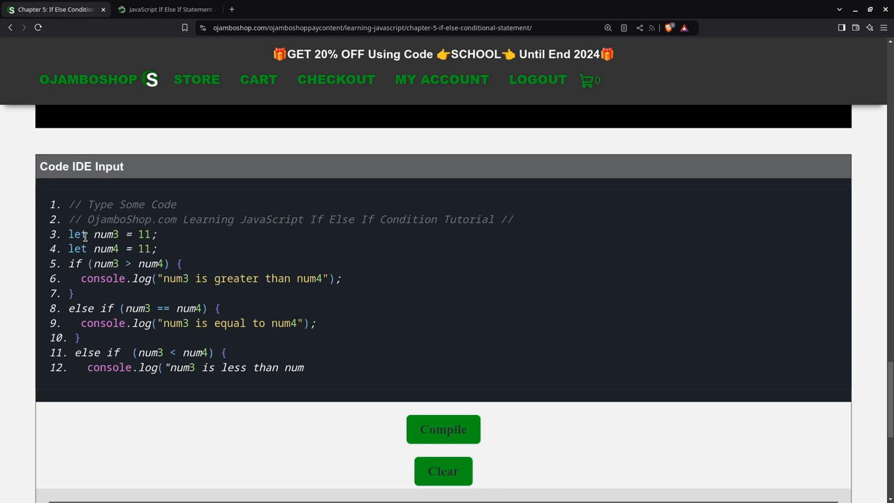
type("4\"0;")
type("}")
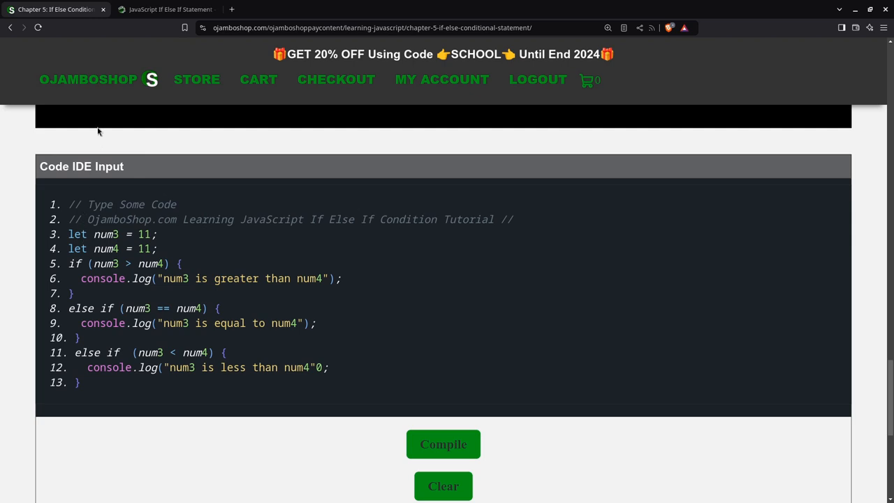
mouse_move(444, 443)
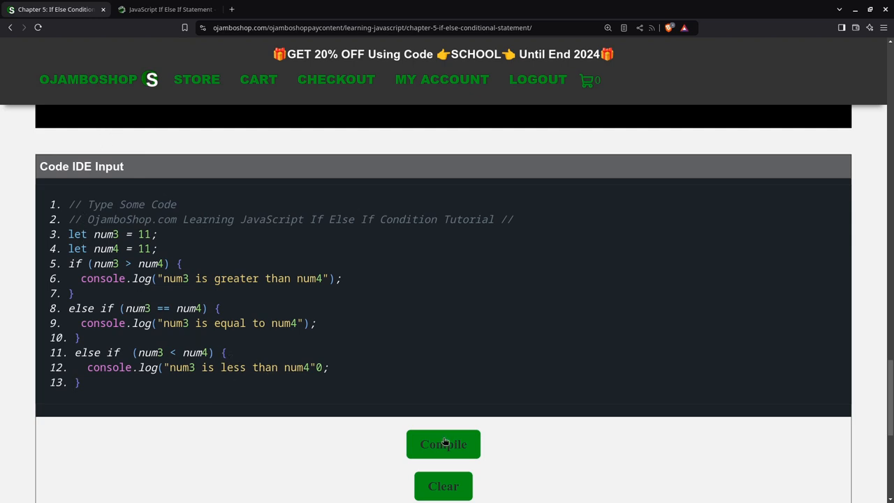
Step: Replace the stray 0 with a closing parenthesis and compile the code
left_click(443, 444)
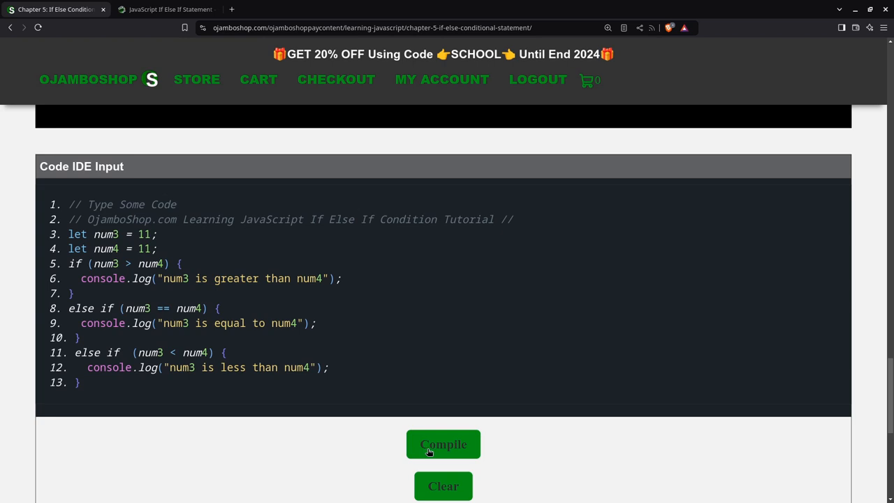
left_click(443, 444)
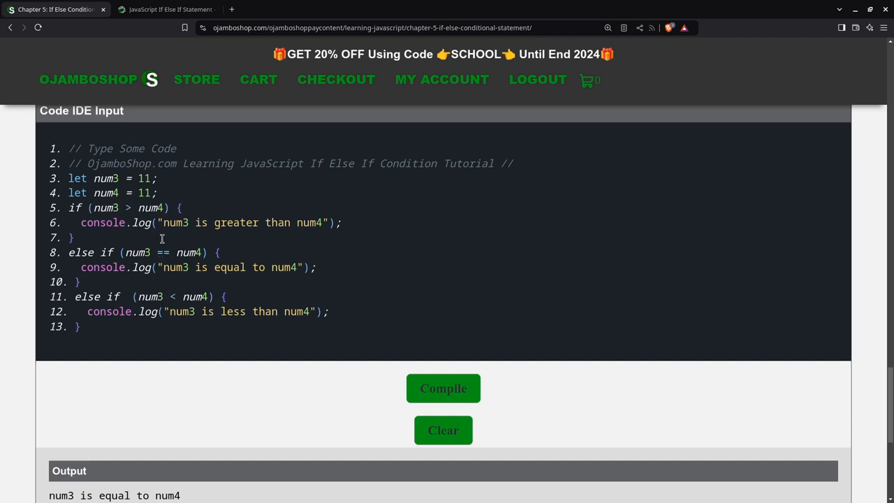
mouse_move(162, 267)
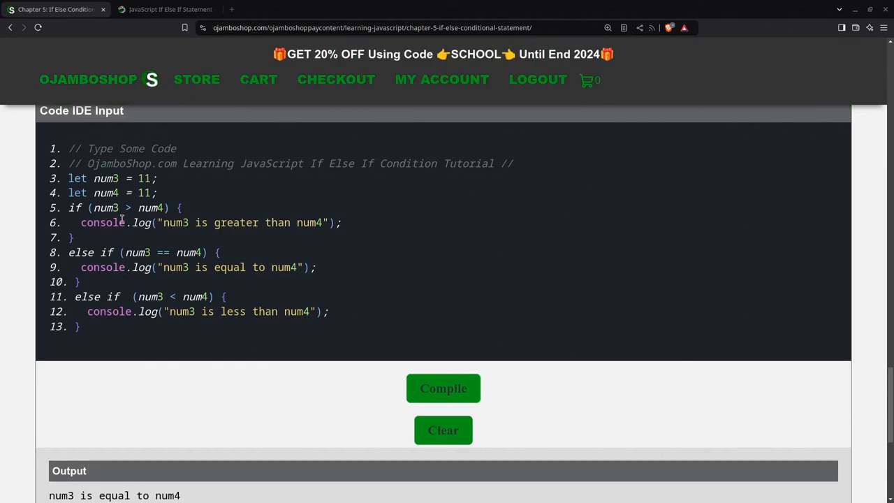
Step: Switch to the companion Ojambo blog article tab
left_click(168, 9)
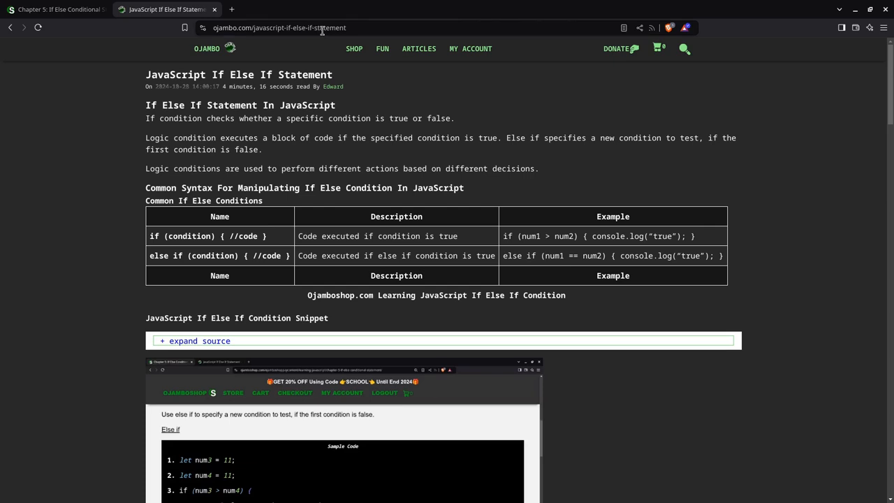
mouse_move(343, 40)
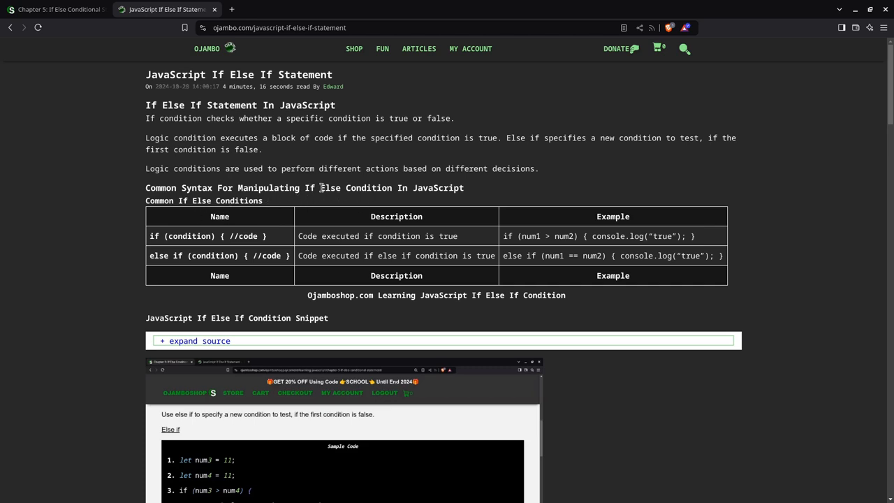
Step: Scroll through the article's syntax table and sample code screenshots
scroll("down", 3)
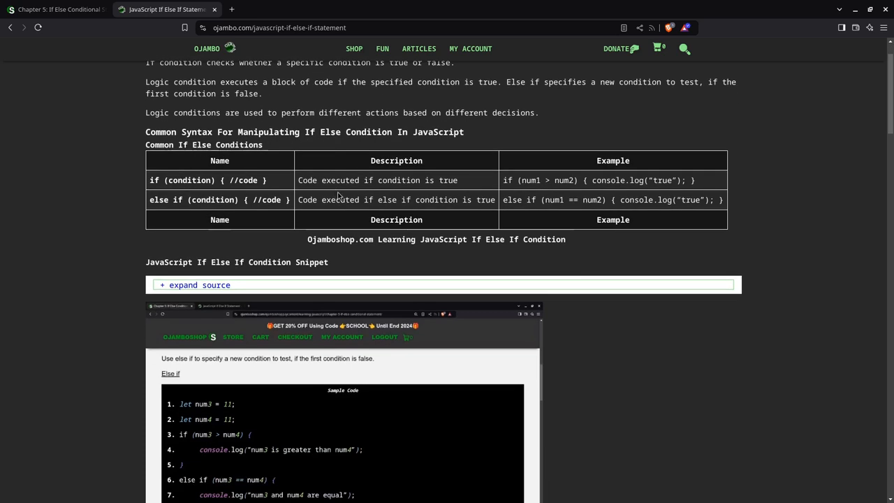
scroll("down", 3)
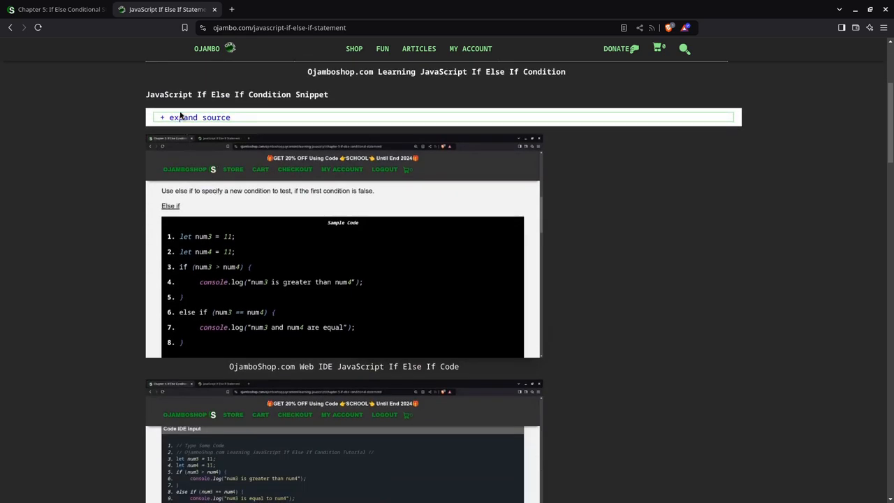
mouse_move(185, 191)
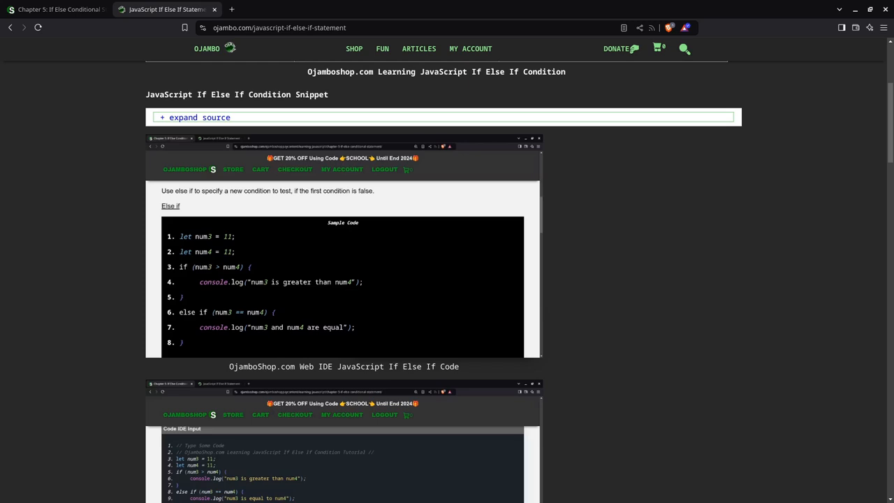
scroll("up", 3)
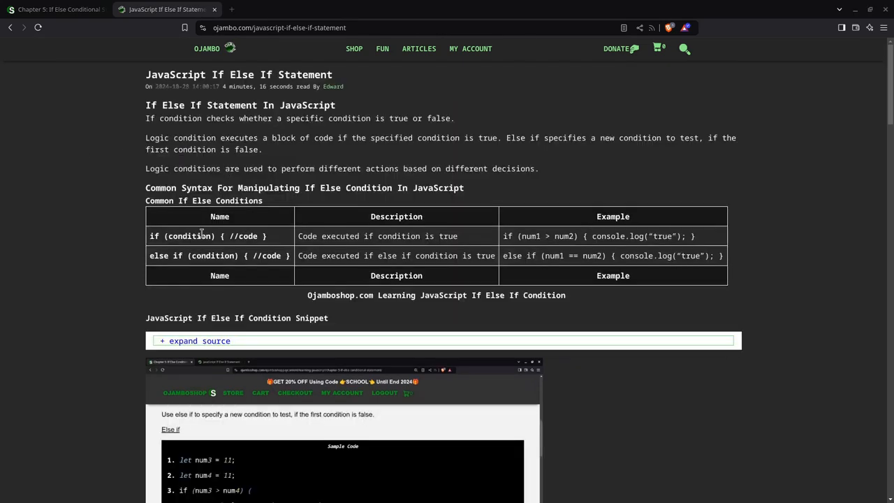
scroll("down", 3)
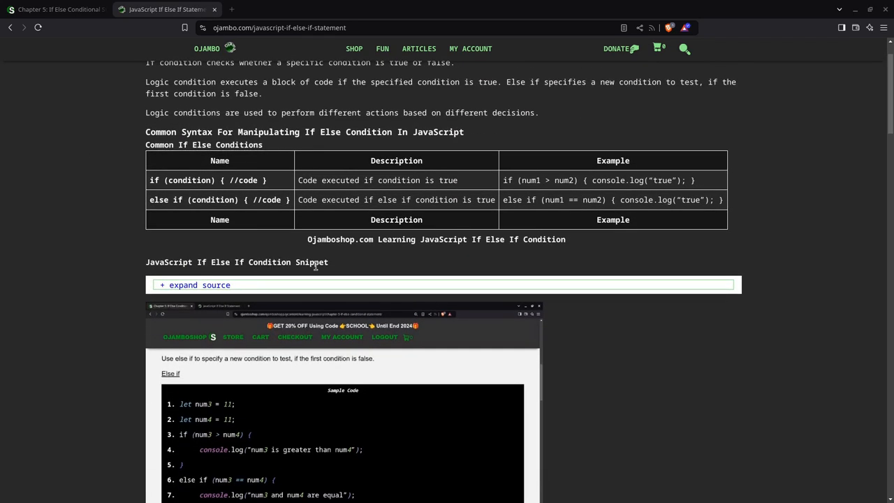
scroll("down", 3)
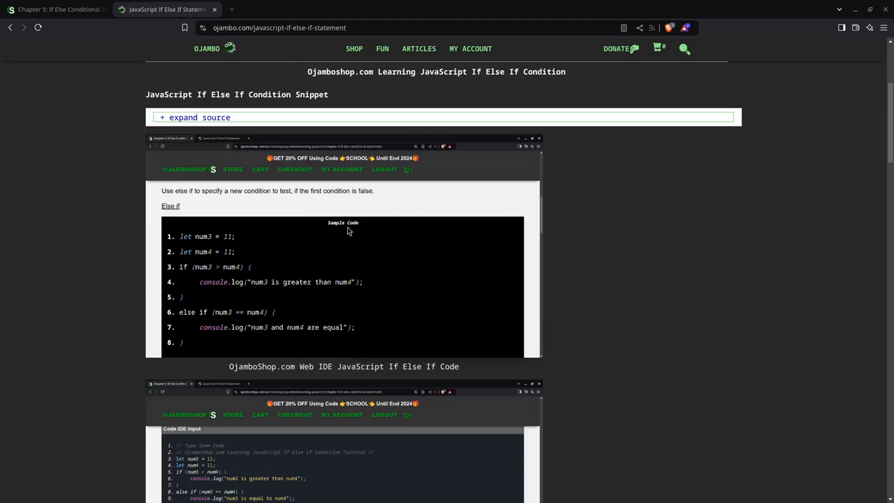
scroll("down", 3)
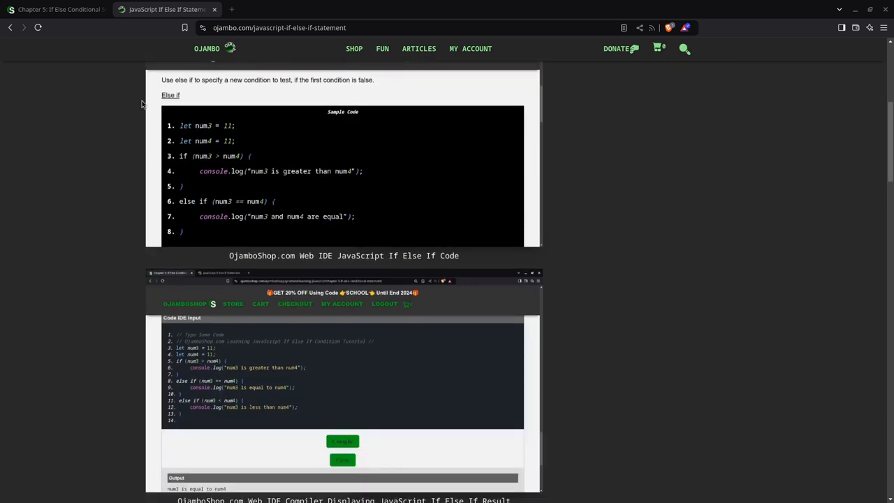
Step: Scroll past the Usage and Open Source sections to the course promo and ebook offers
scroll("down", 3)
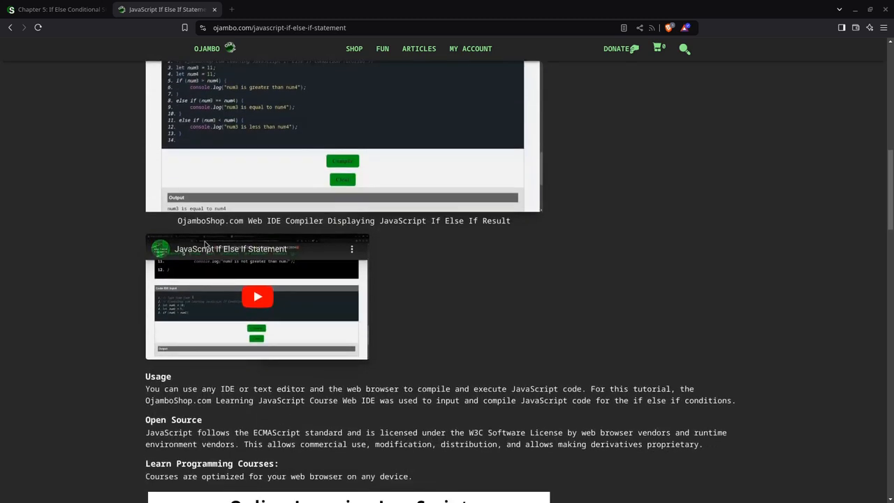
scroll("down", 3)
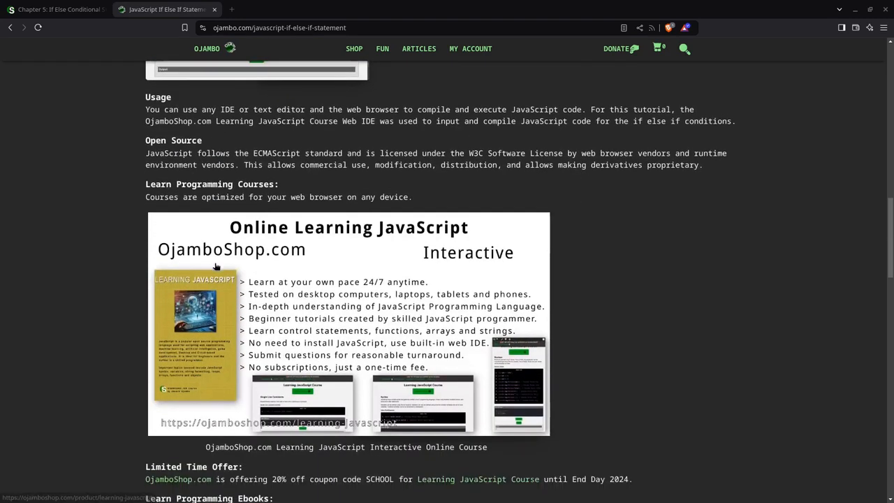
mouse_move(220, 190)
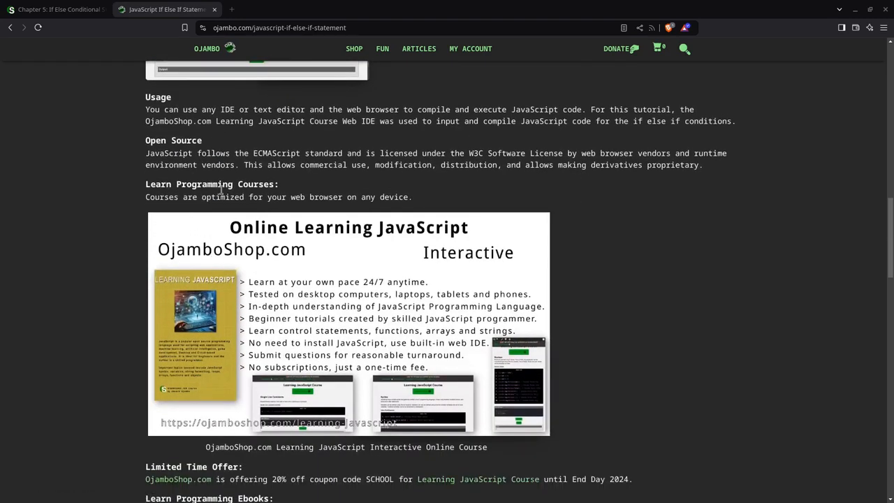
scroll("down", 3)
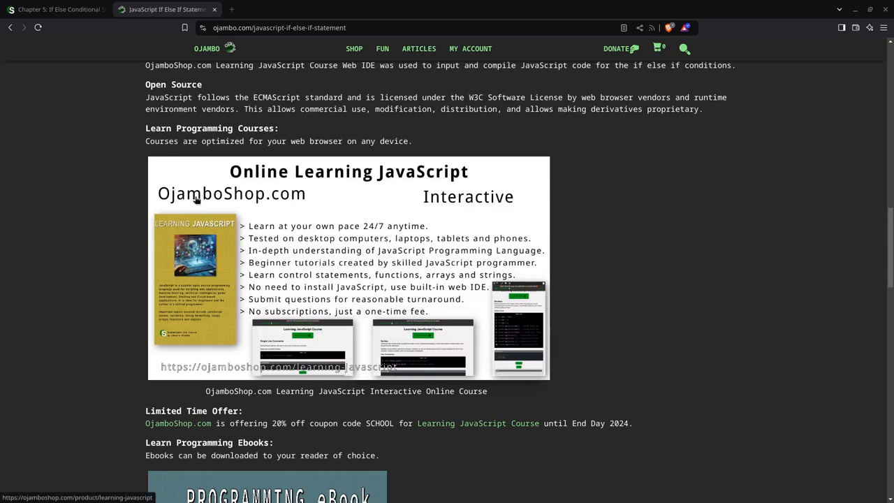
mouse_move(260, 205)
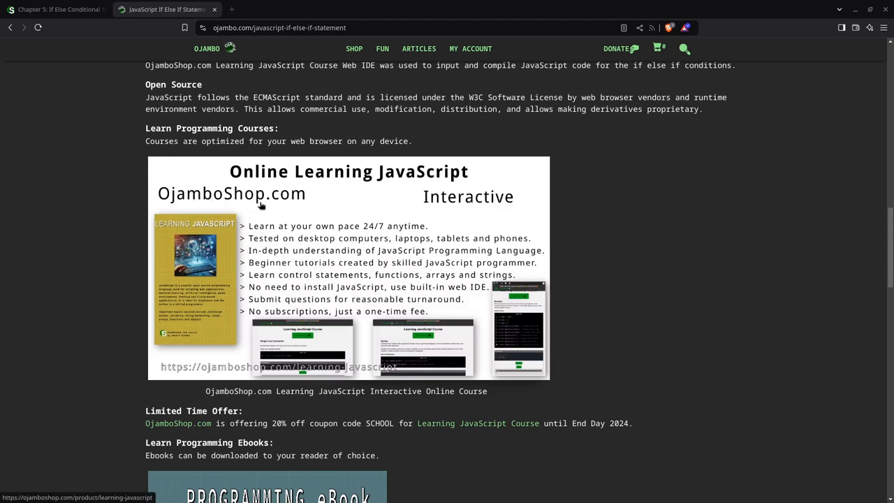
scroll("down", 3)
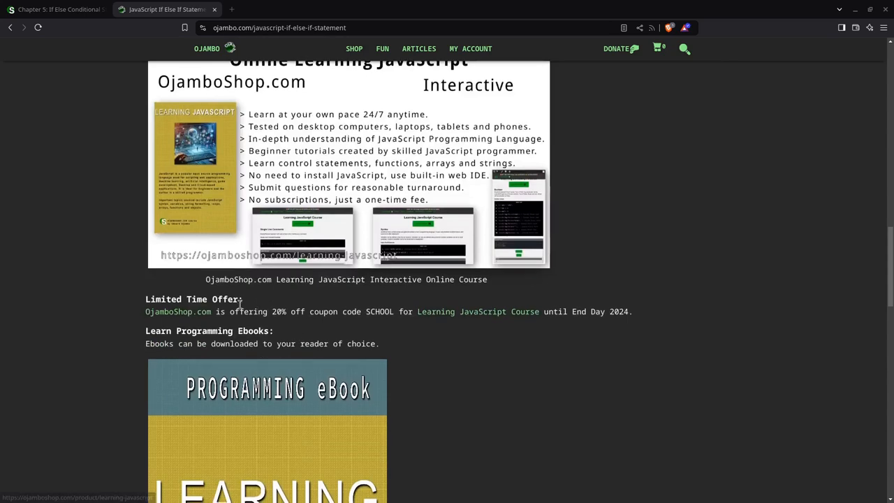
Step: Scroll down to the ebook cover, Conclusion and References list
scroll("down", 3)
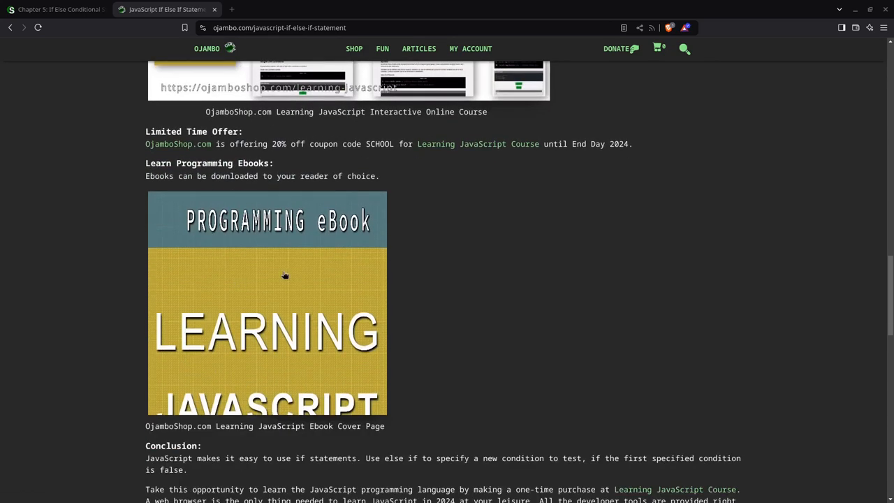
mouse_move(265, 300)
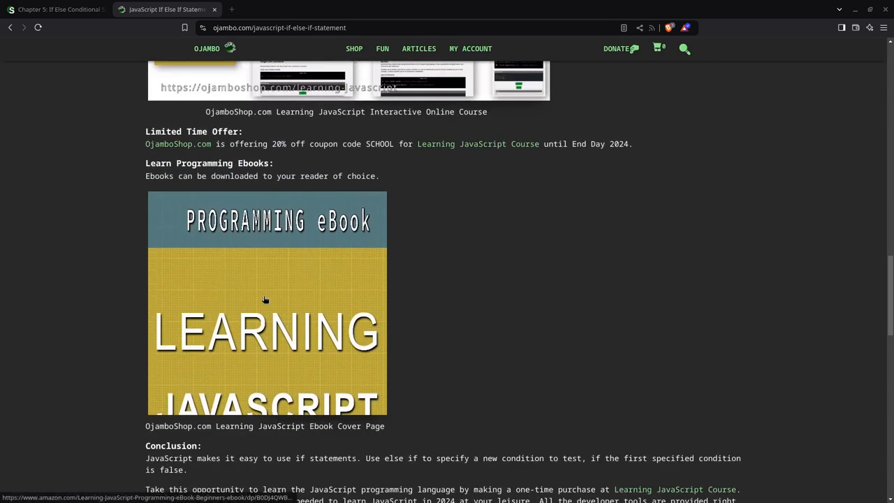
mouse_move(248, 347)
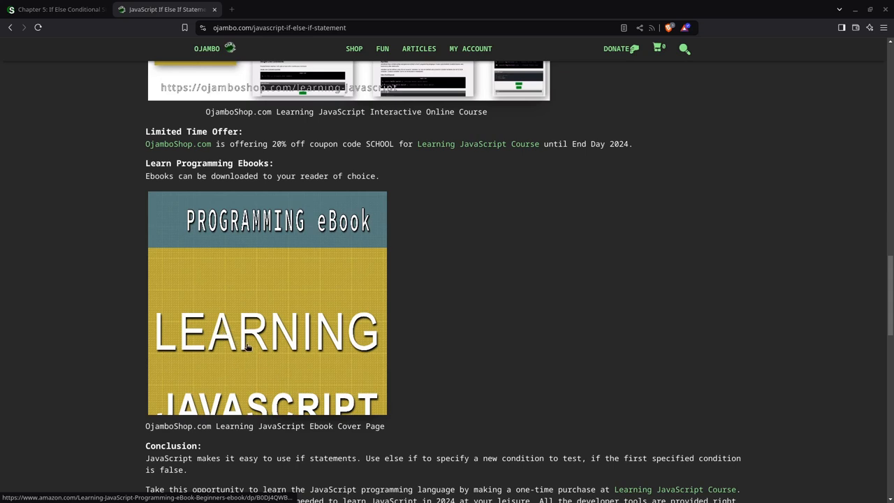
mouse_move(242, 274)
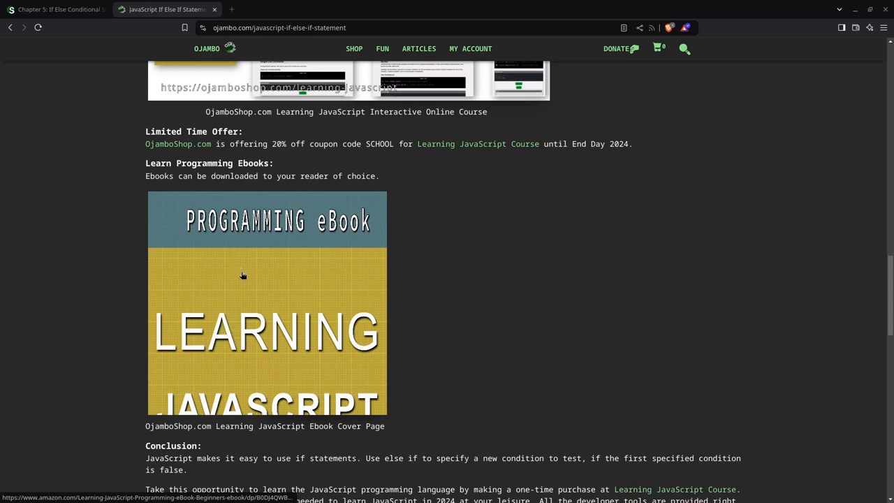
mouse_move(319, 309)
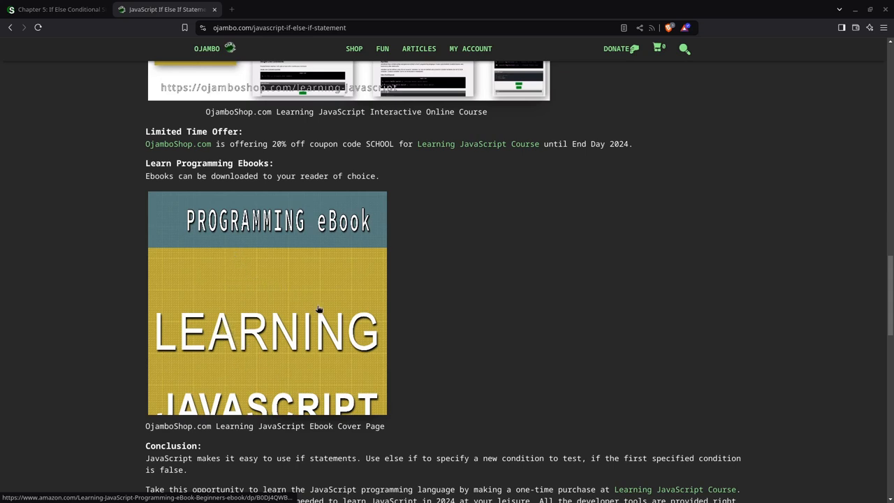
scroll("down", 3)
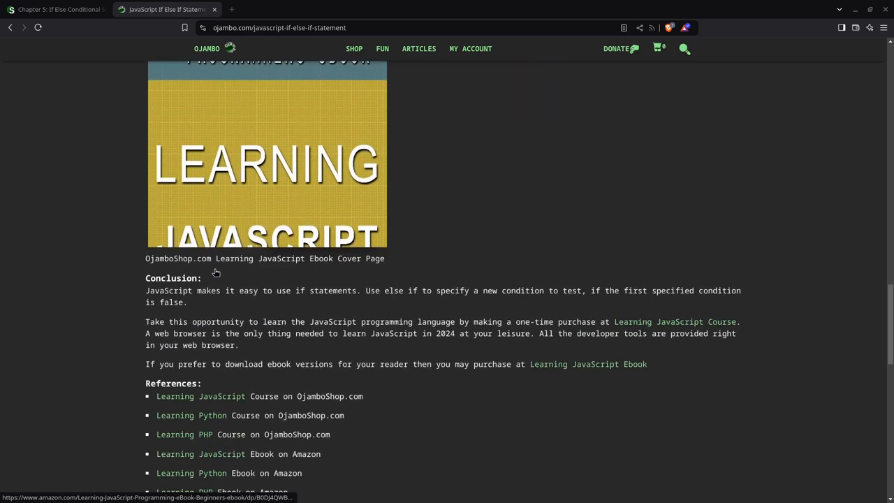
mouse_move(222, 290)
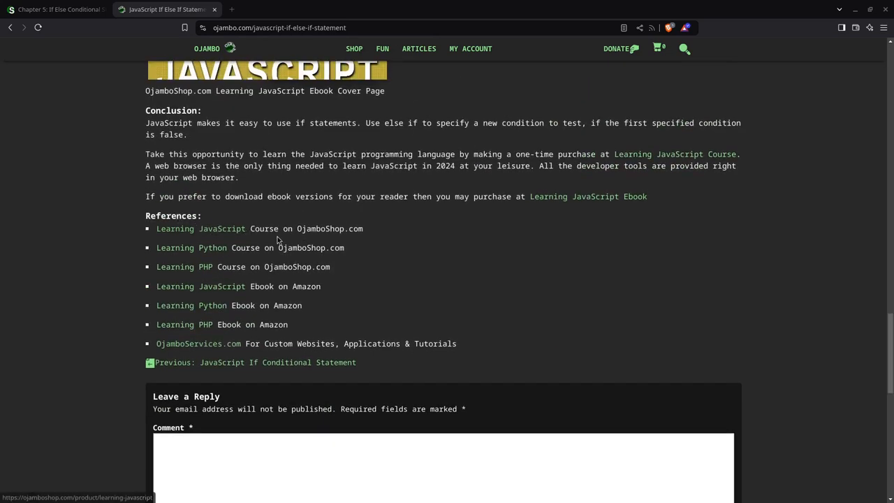
mouse_move(280, 260)
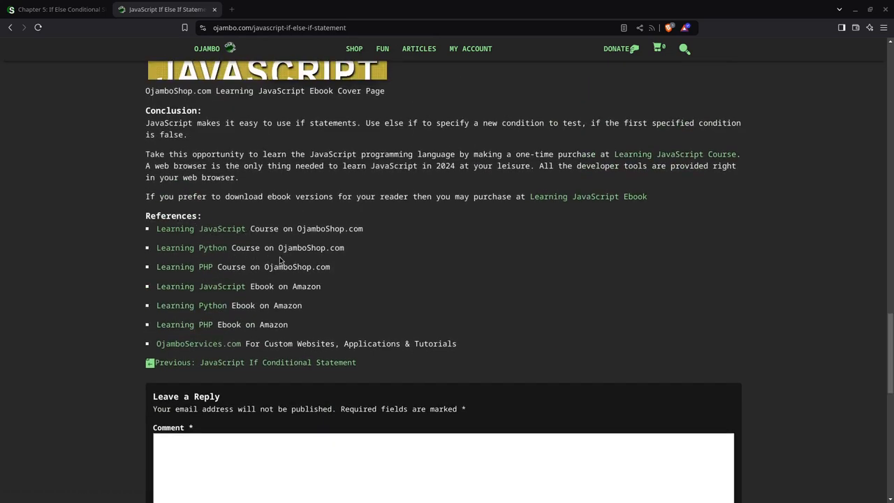